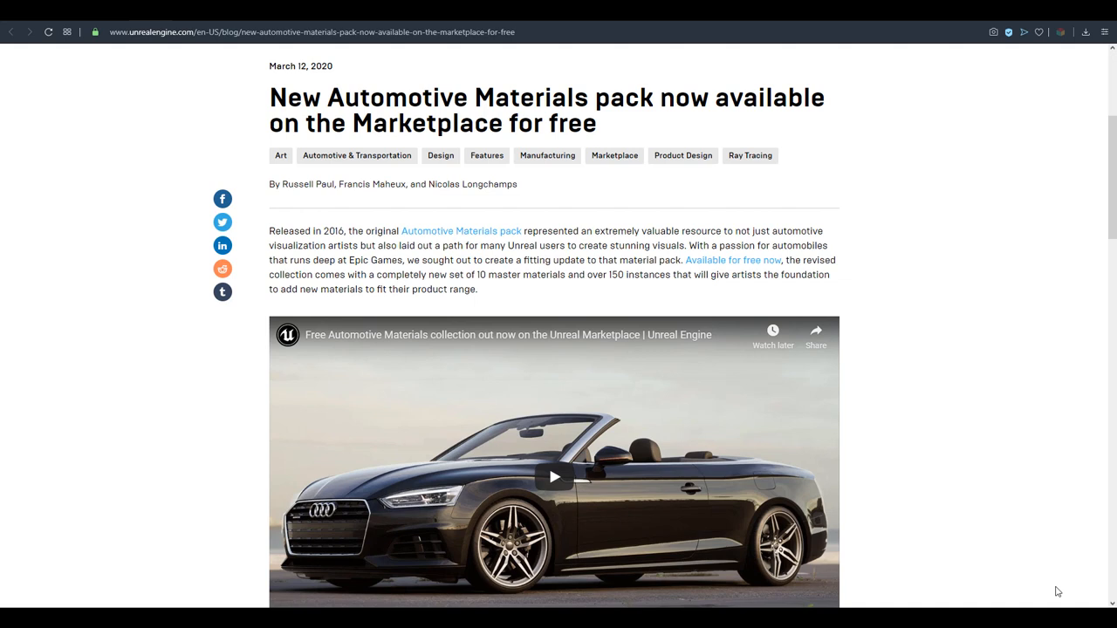
mouse_move(874, 300)
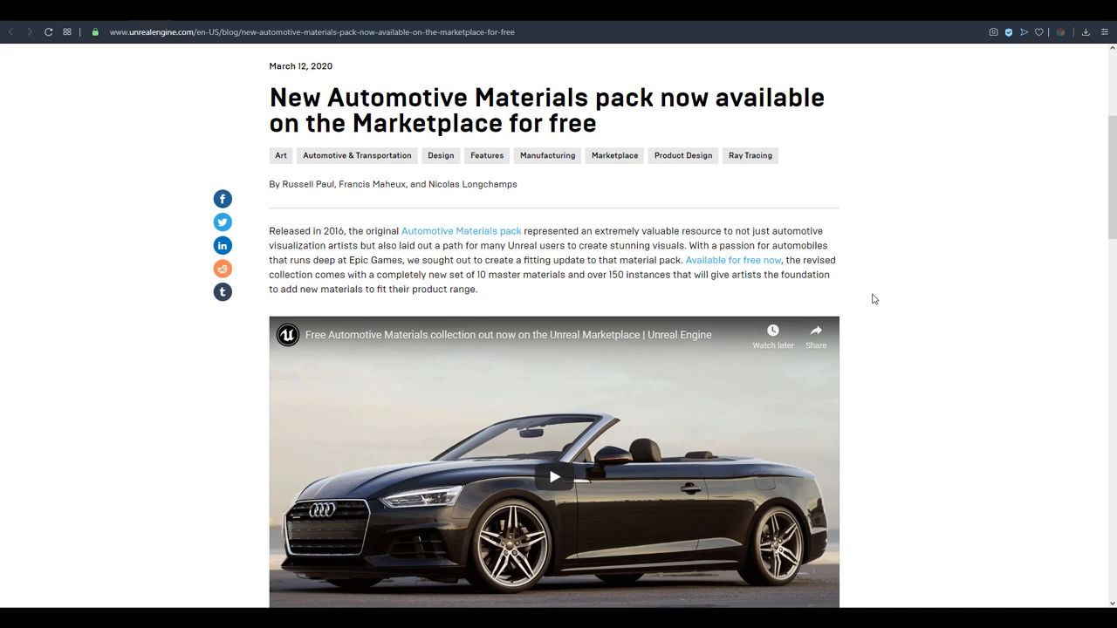
- Scroll through the Library vault while Automotive Materials downloads past 300 MB of 3 GB
scroll("down", 3)
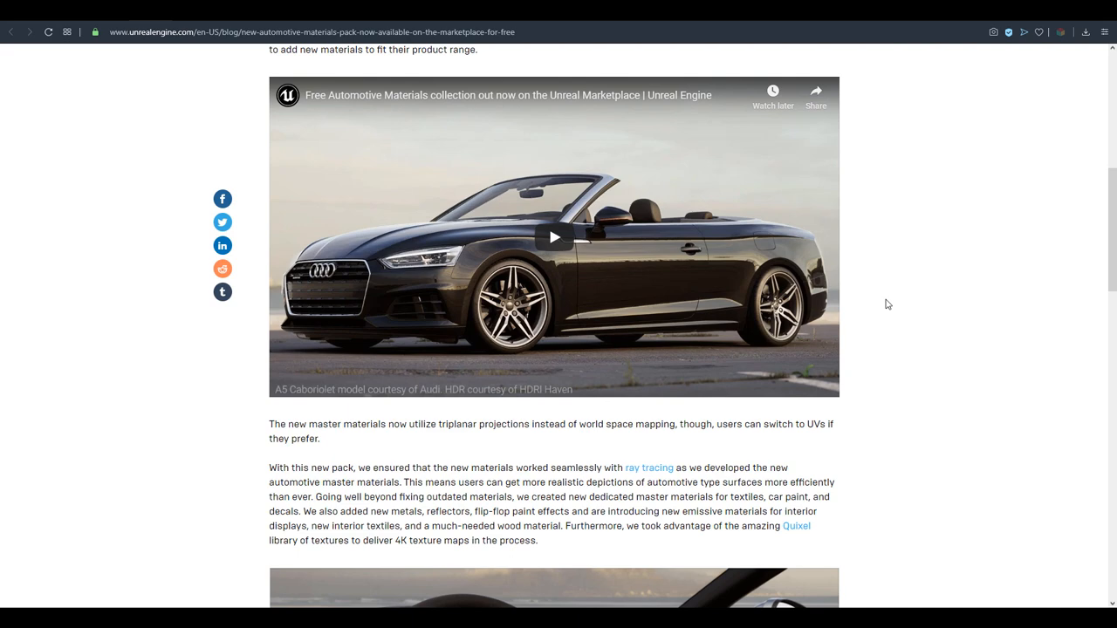
scroll("down", 3)
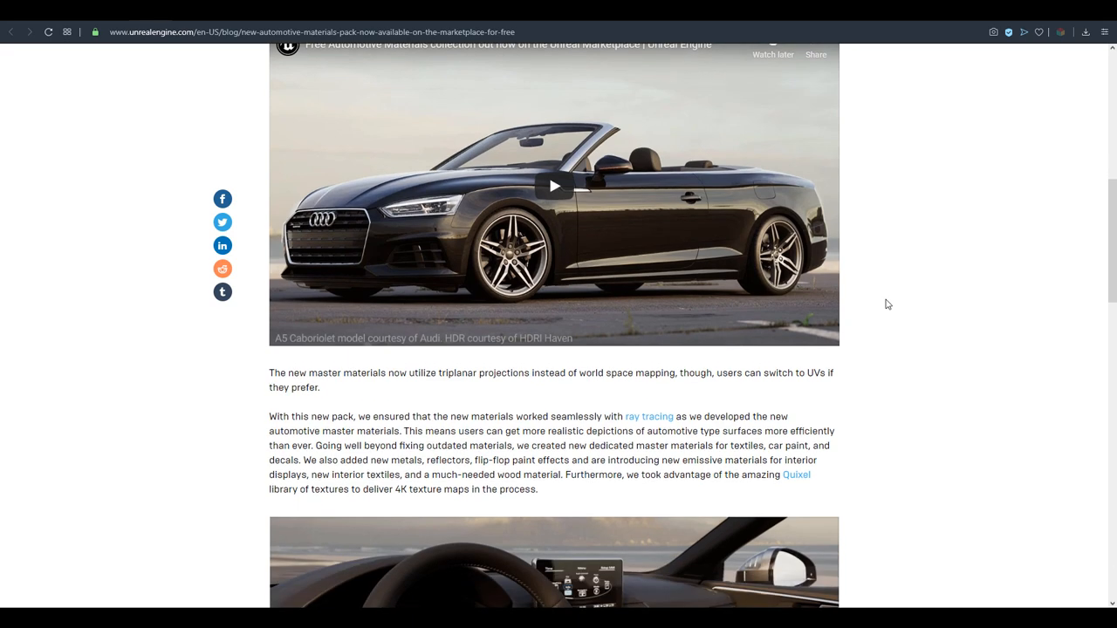
scroll("down", 3)
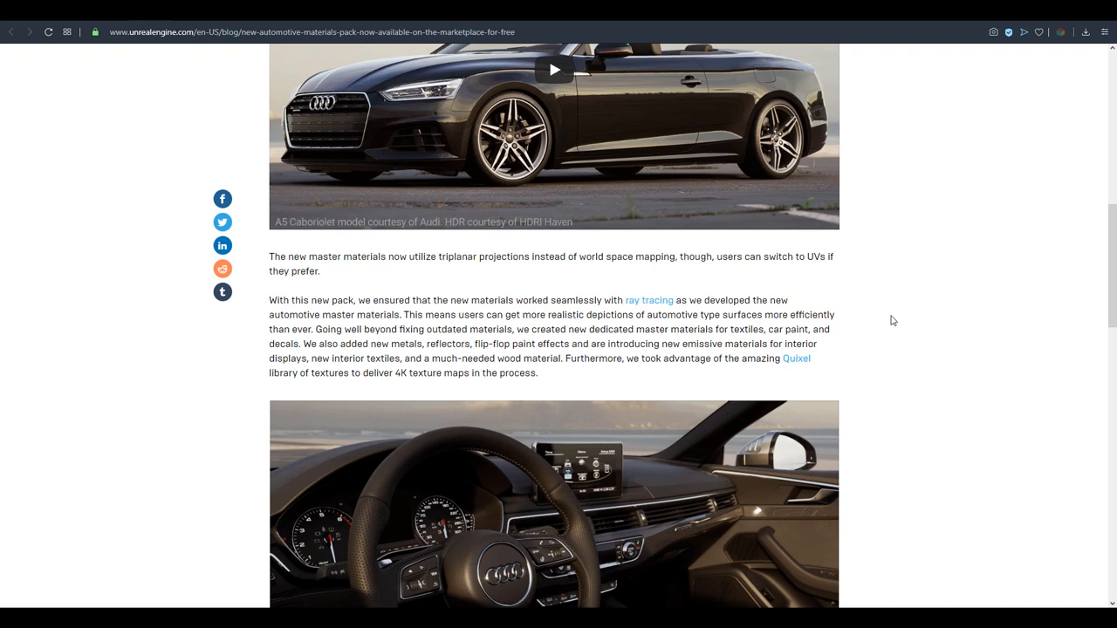
mouse_move(897, 354)
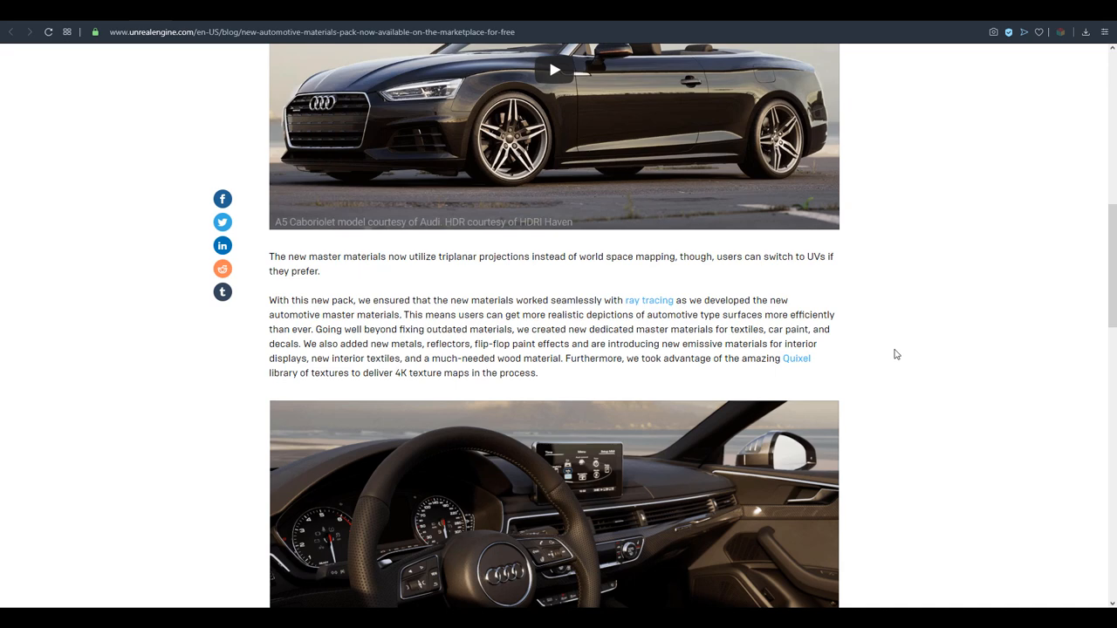
scroll("down", 3)
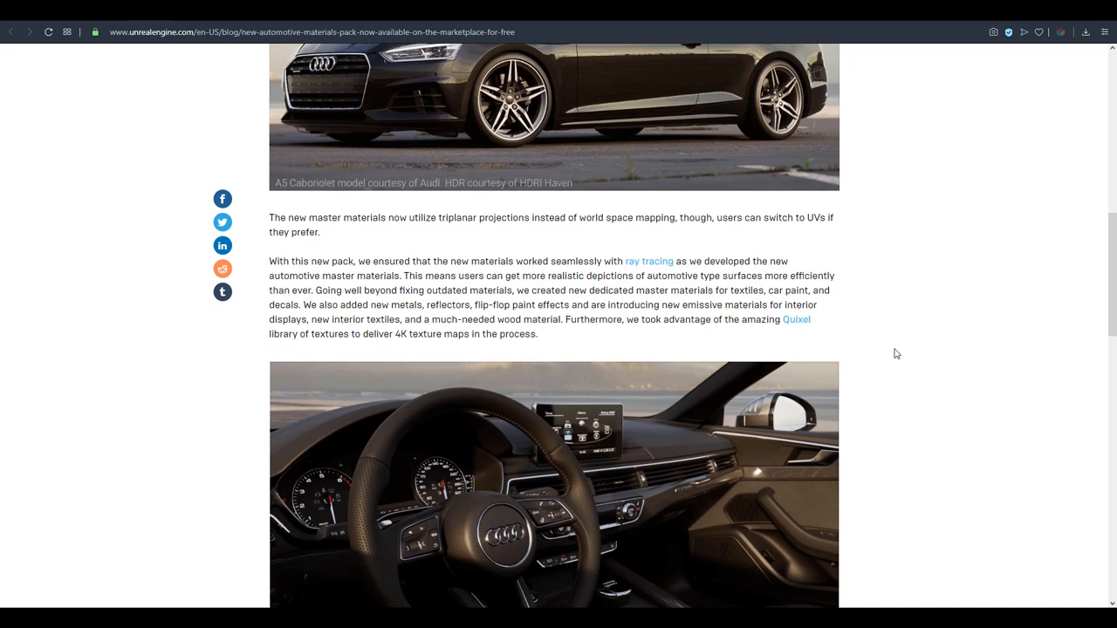
scroll("down", 3)
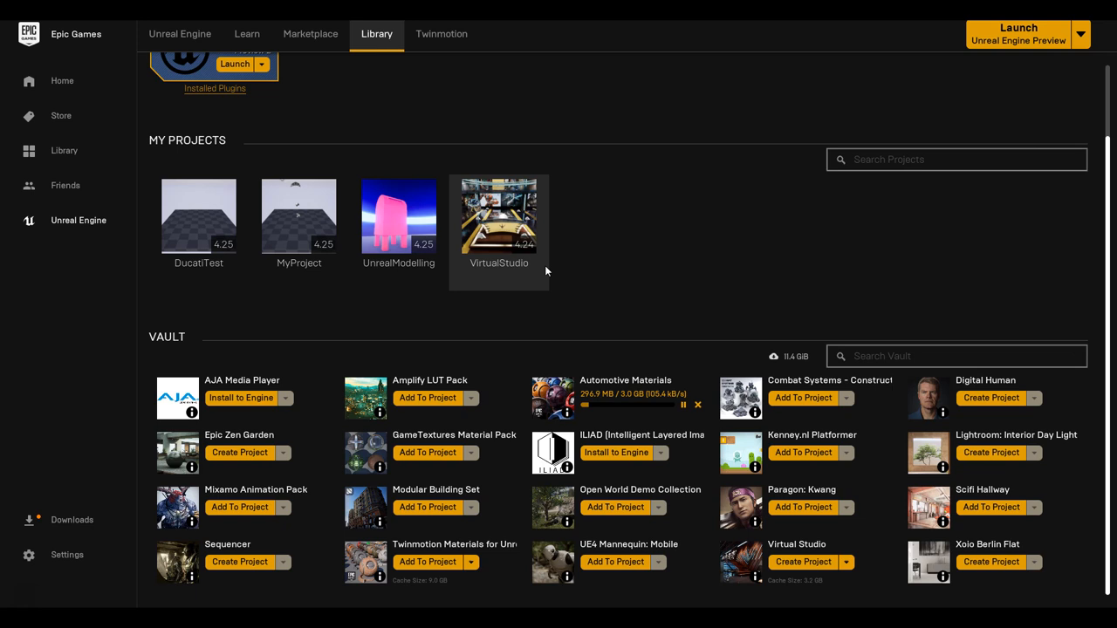
mouse_move(750, 279)
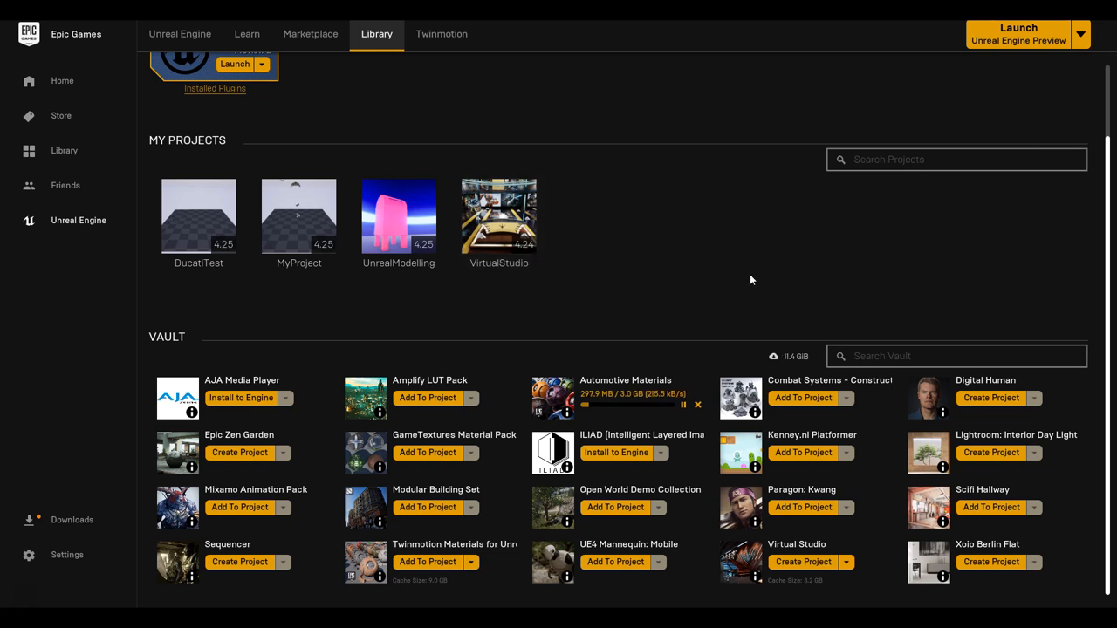
mouse_move(299, 216)
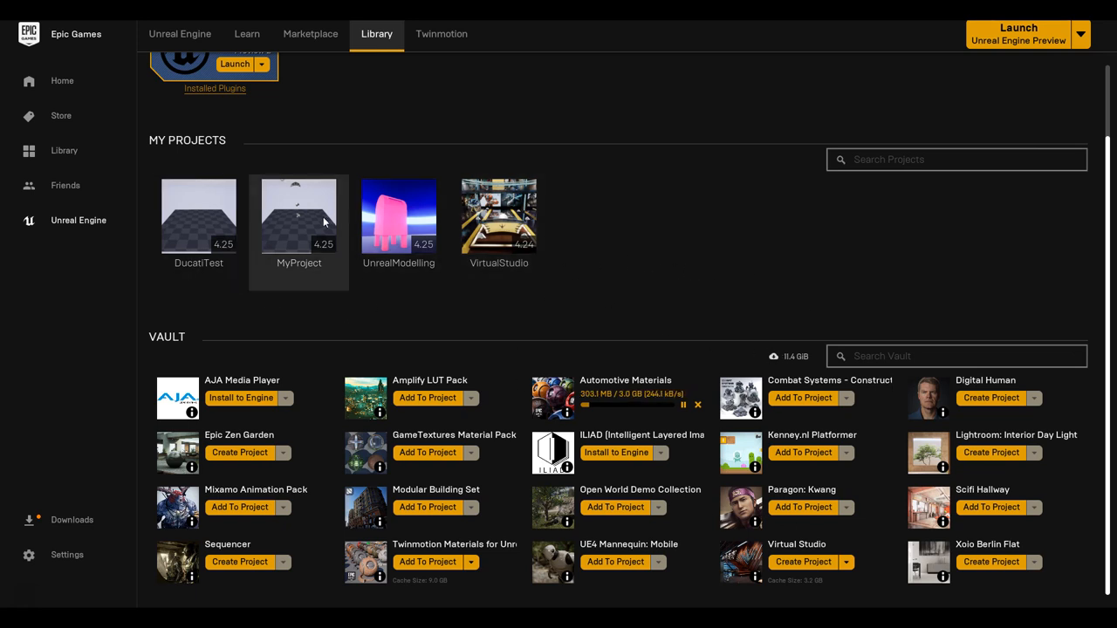
mouse_move(460, 340)
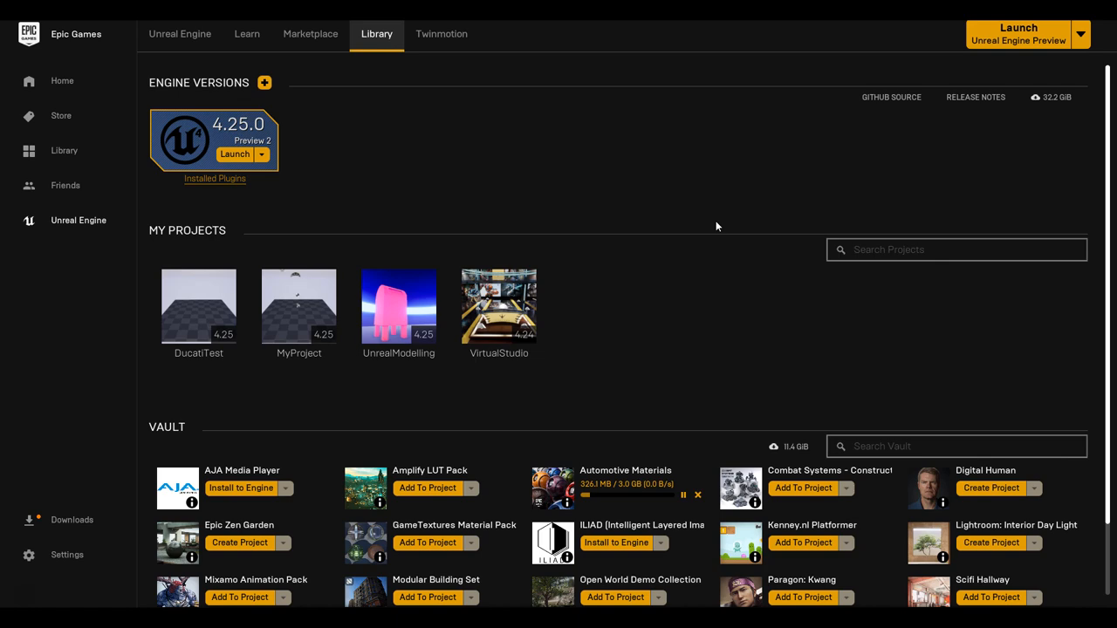
mouse_move(698, 358)
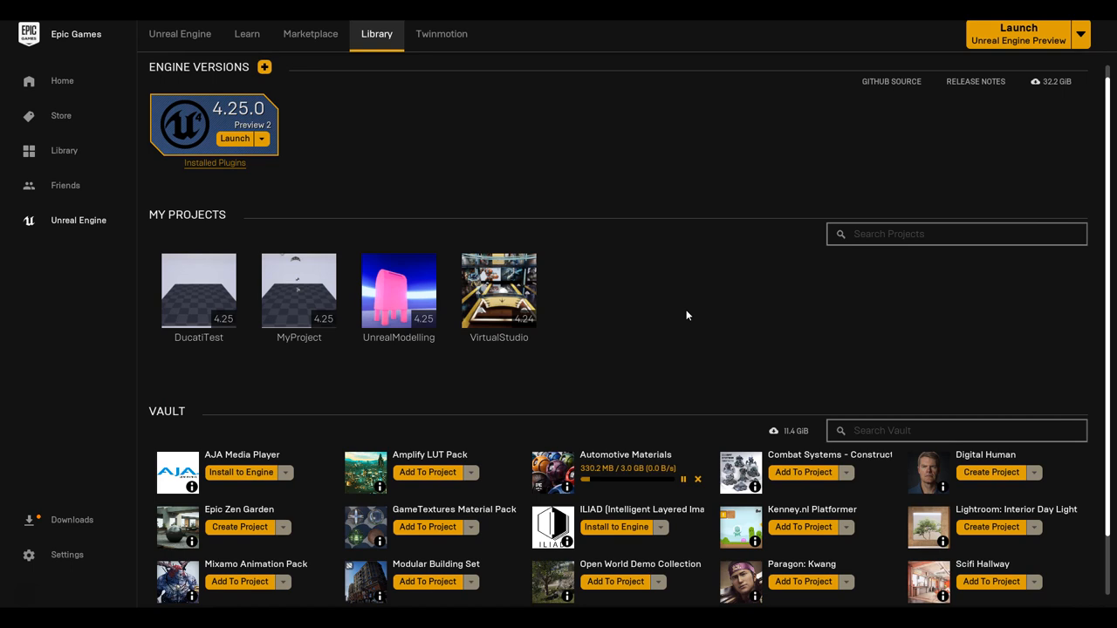
mouse_move(537, 143)
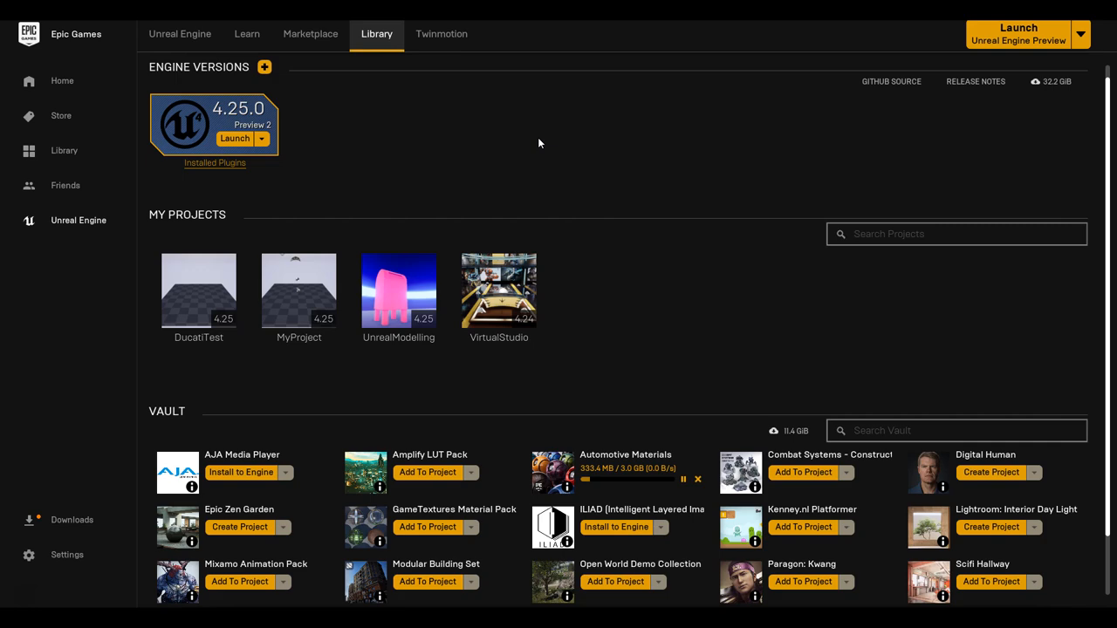
mouse_move(616, 94)
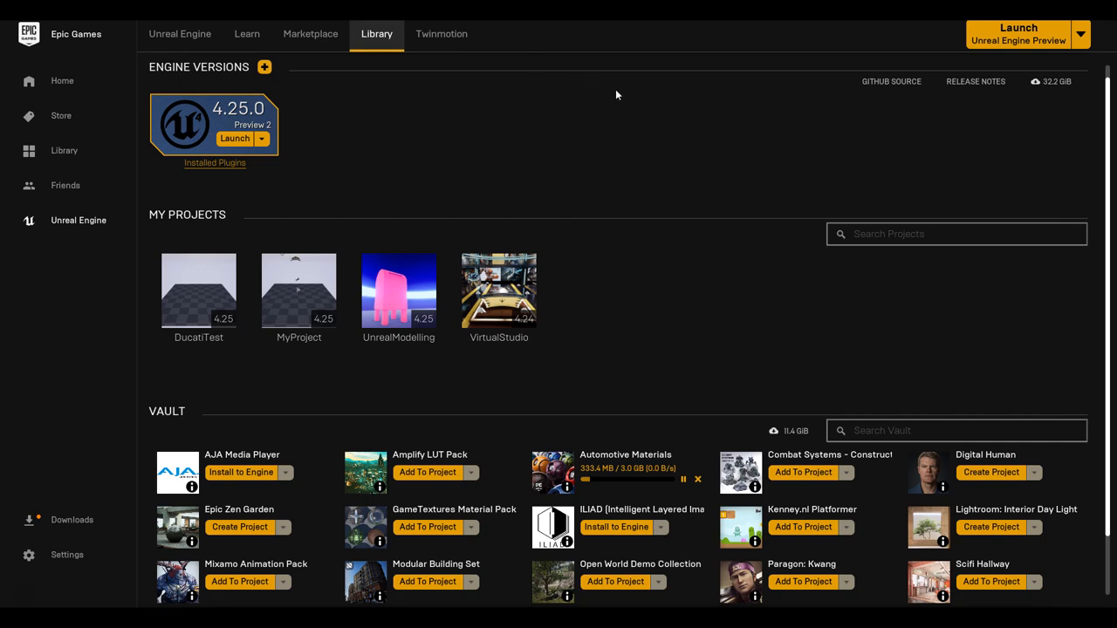
mouse_move(441, 35)
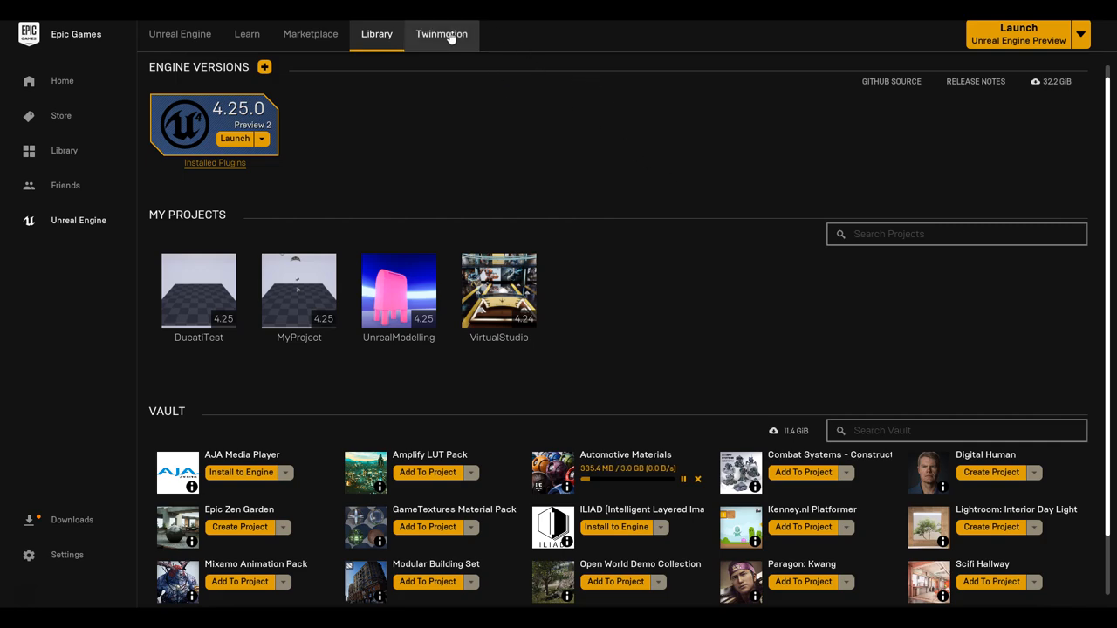
- Visit the Twinmotion page briefly, then return to the vault showing about 337 MB of 3 GB downloaded
left_click(442, 35)
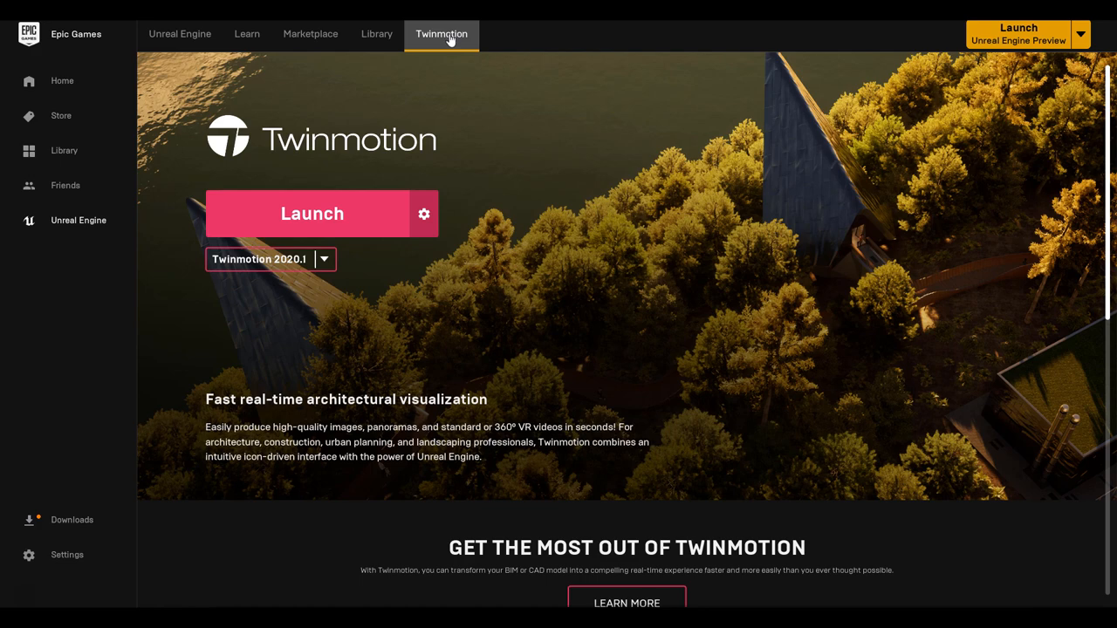
left_click(377, 34)
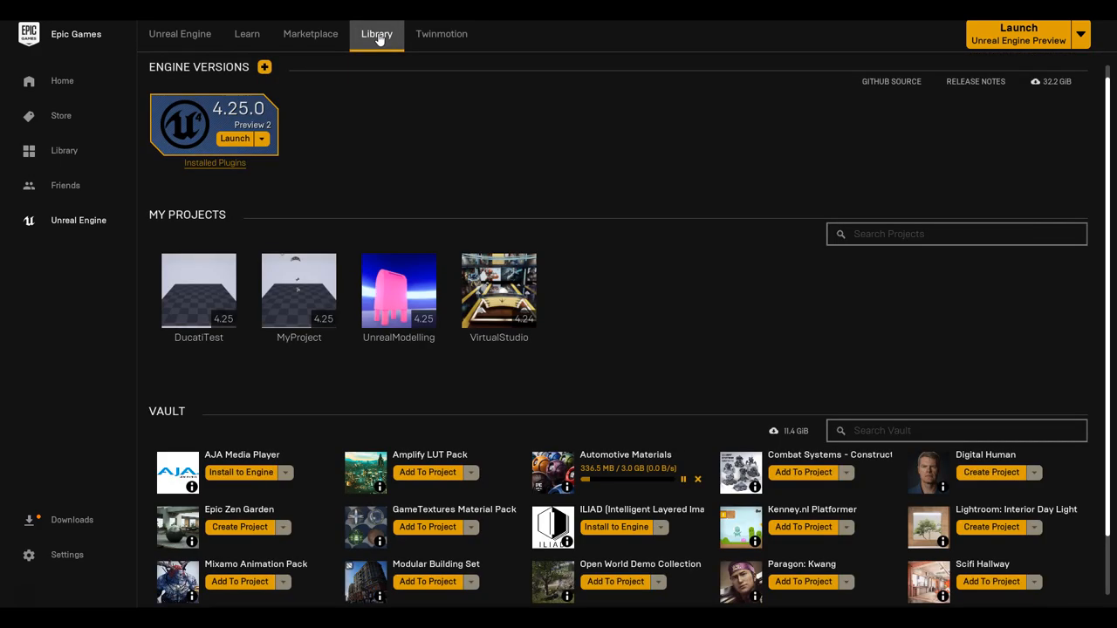
scroll("down", 3)
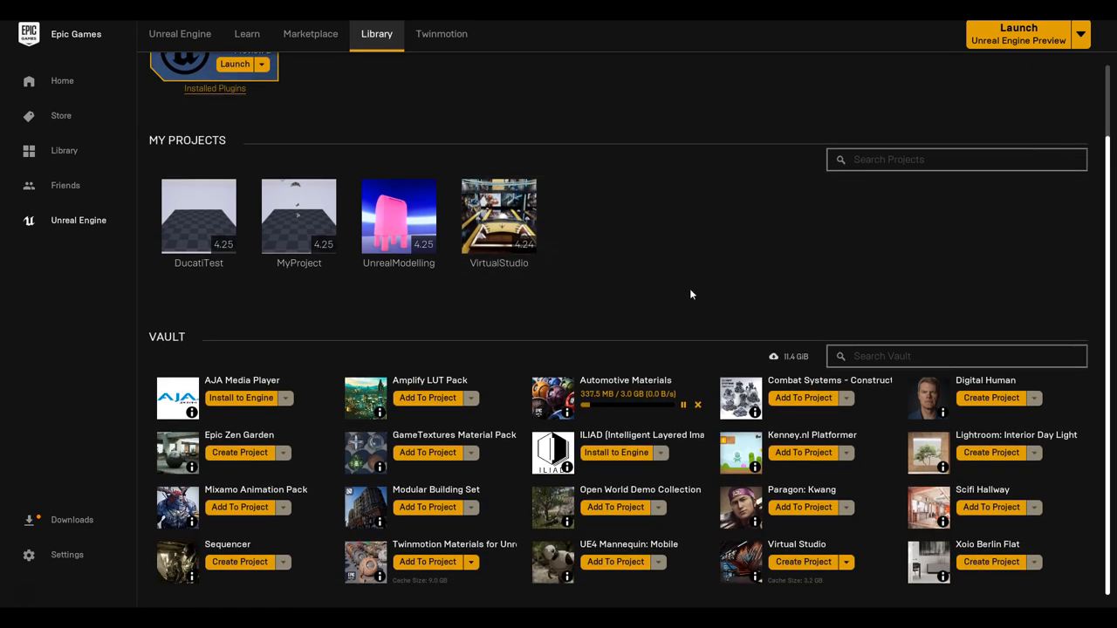
mouse_move(689, 279)
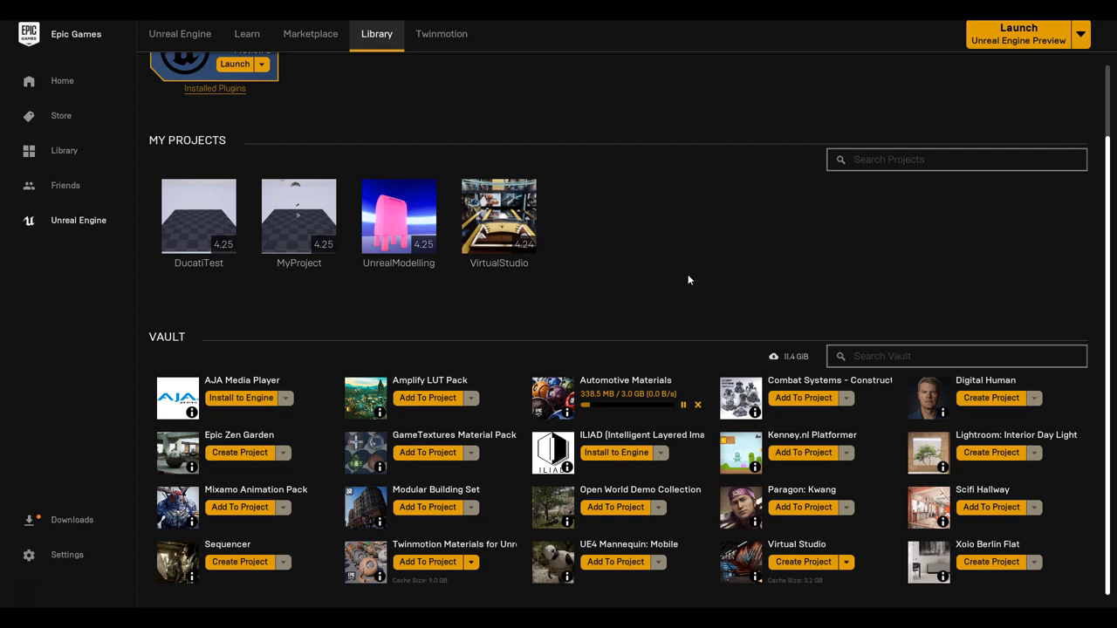
mouse_move(1051, 53)
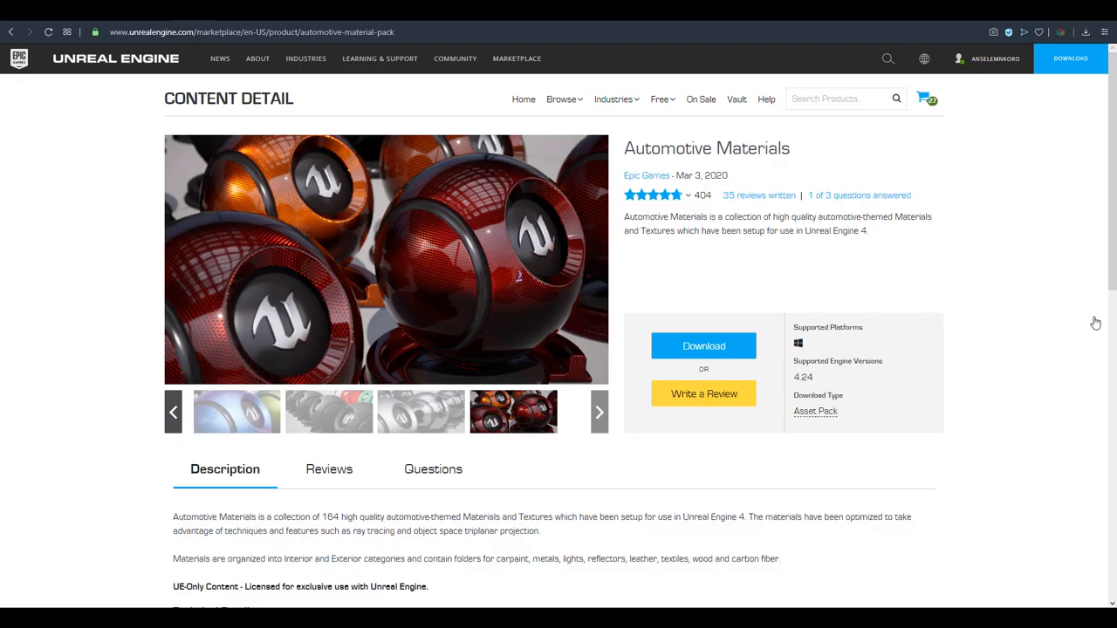
- Show the Automotive Materials product page by Epic Games with its material sample gallery
left_click(387, 258)
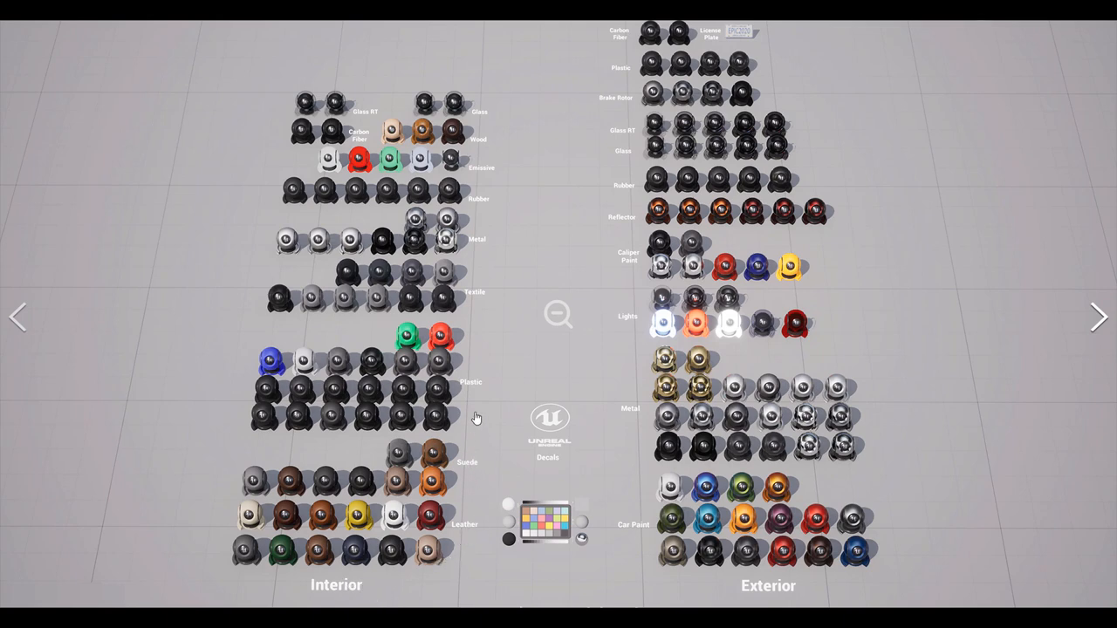
mouse_move(485, 217)
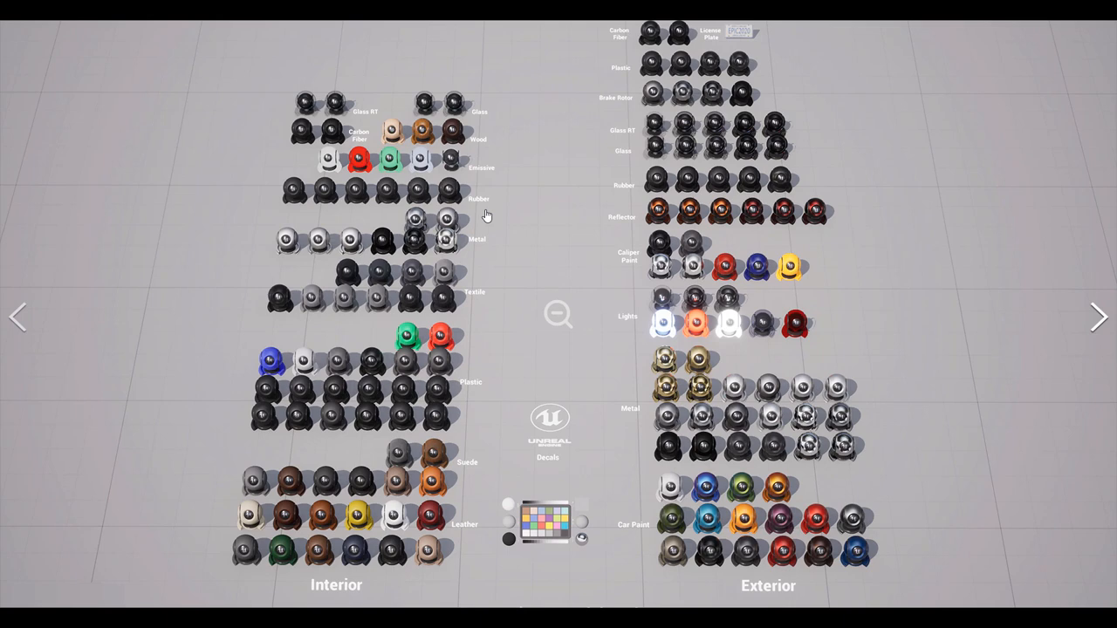
mouse_move(482, 126)
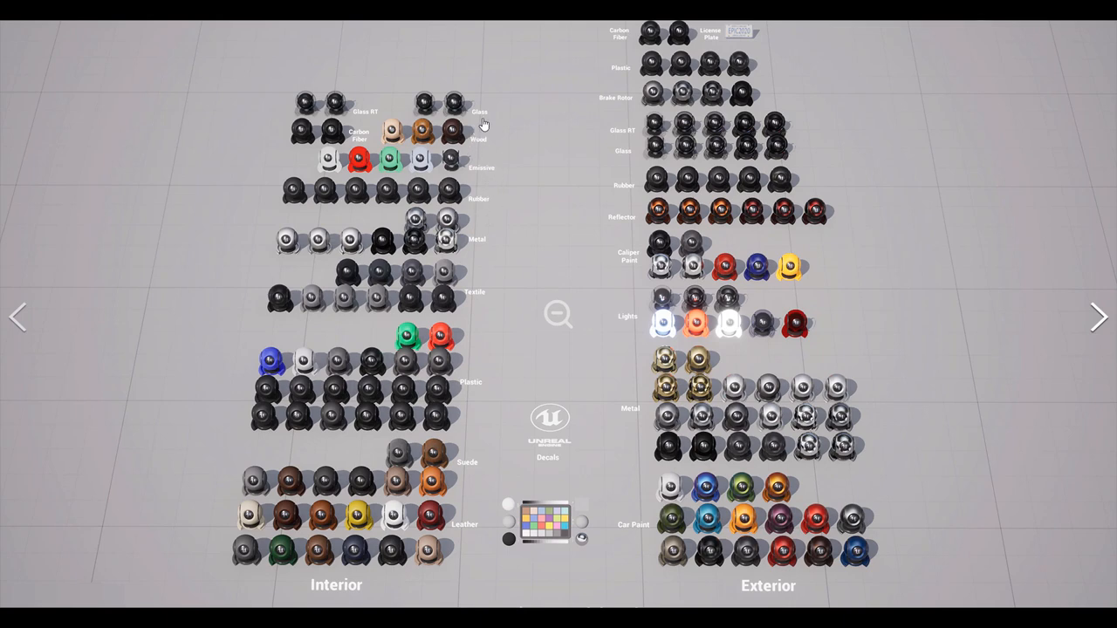
mouse_move(642, 534)
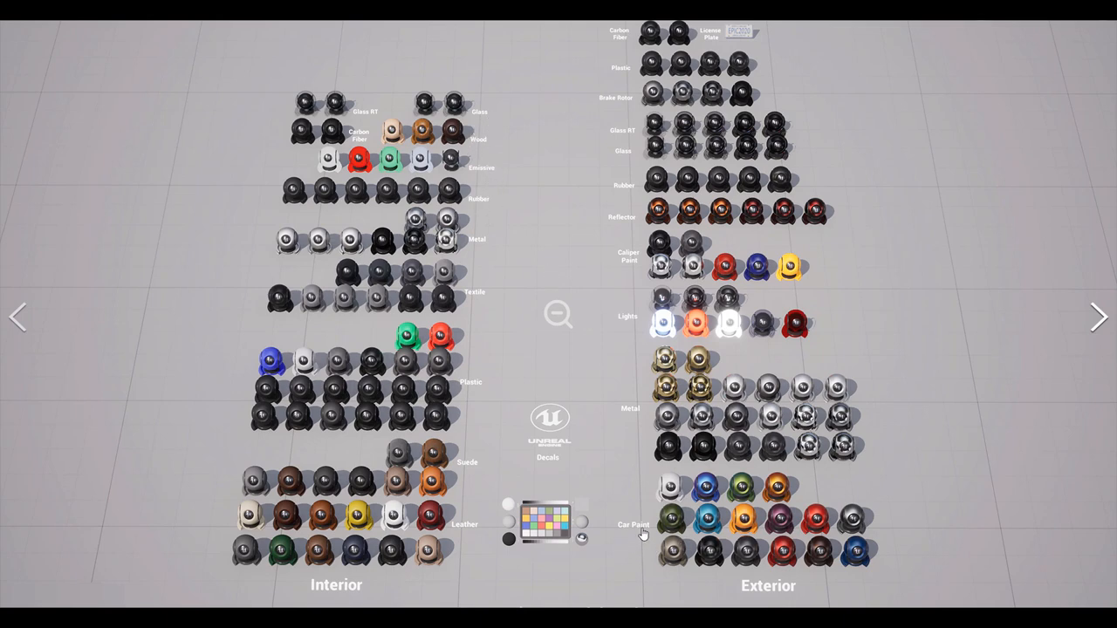
mouse_move(788, 348)
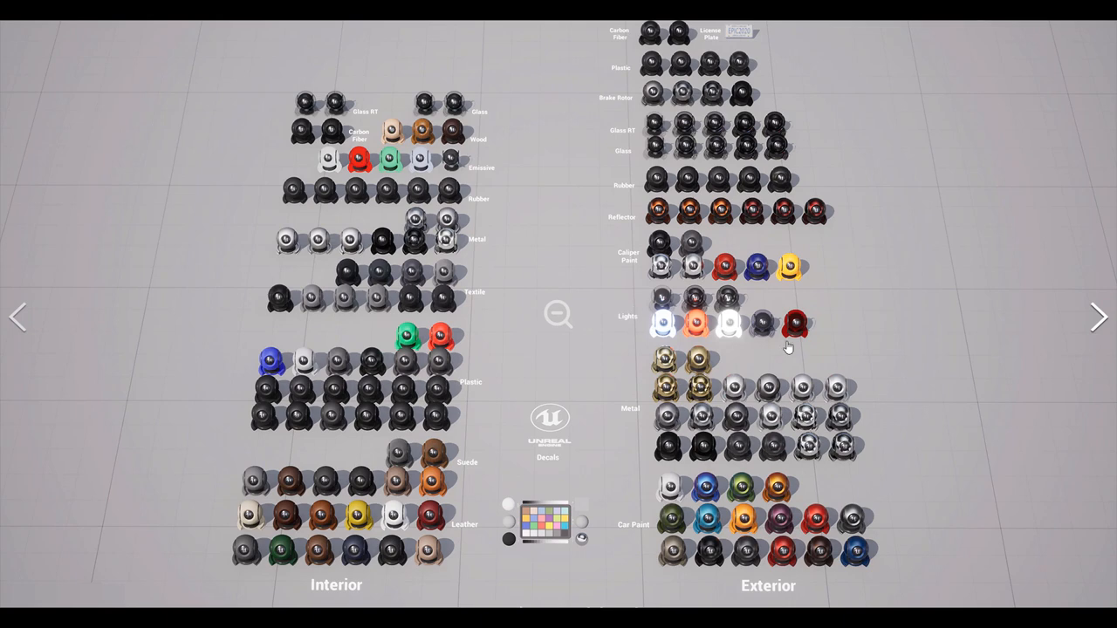
mouse_move(638, 276)
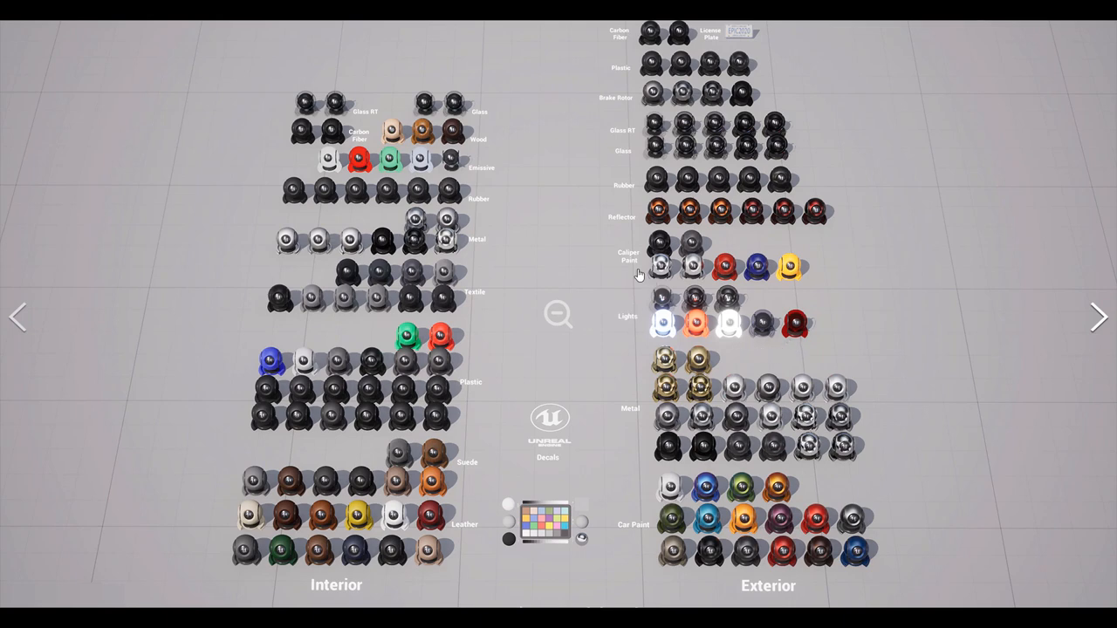
mouse_move(628, 217)
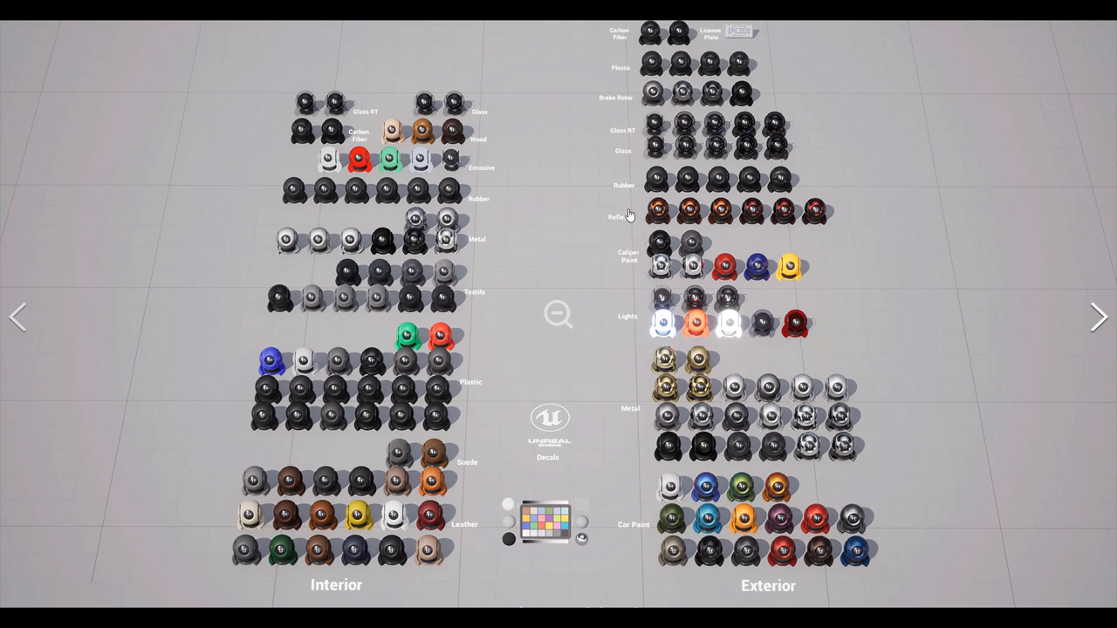
mouse_move(622, 114)
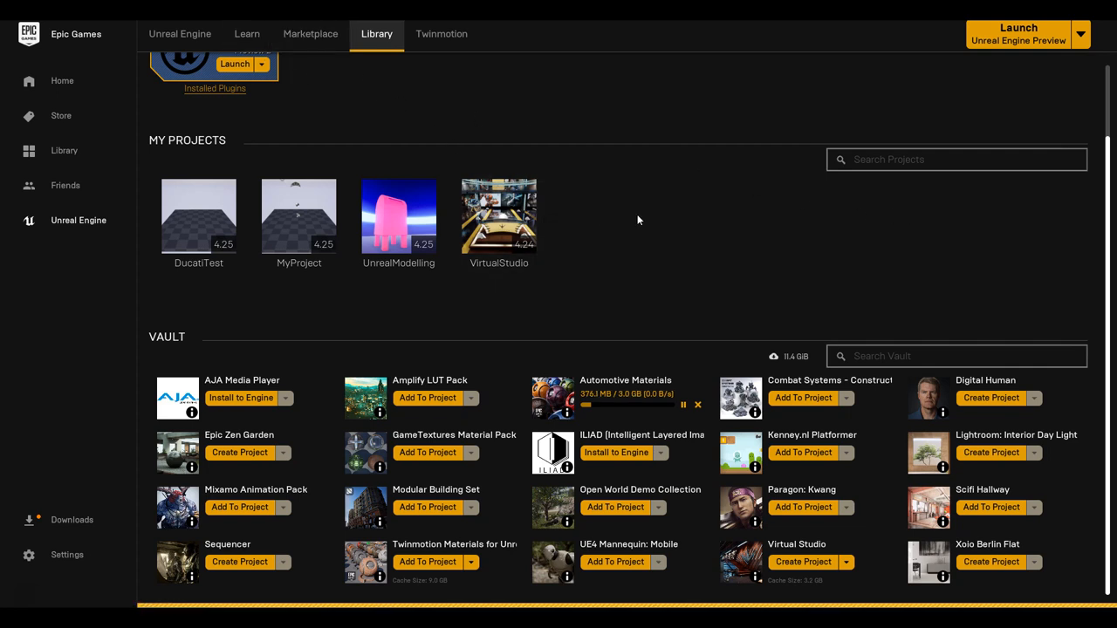
- Browse the launcher Marketplace home past Showcase, Free For The Month and Special Discounts
left_click(311, 33)
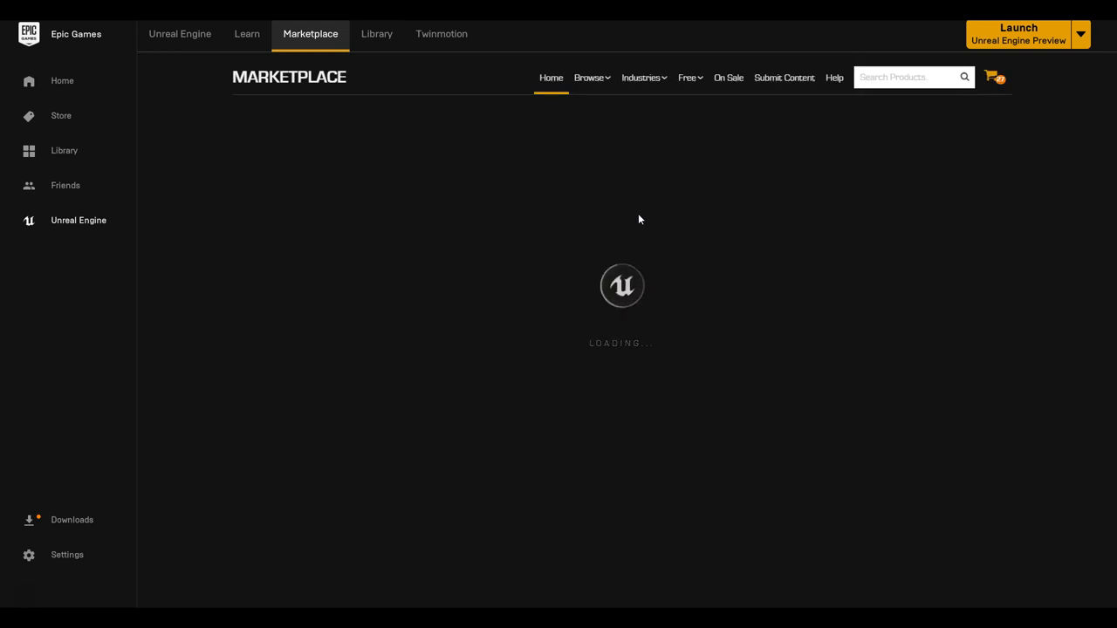
left_click(687, 77)
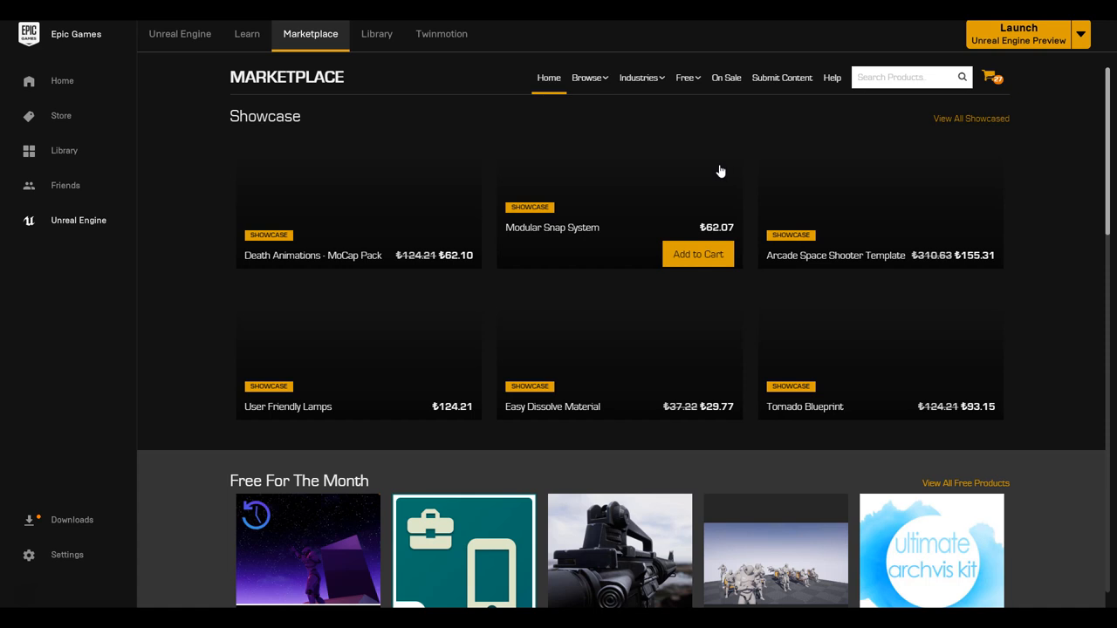
scroll("down", 3)
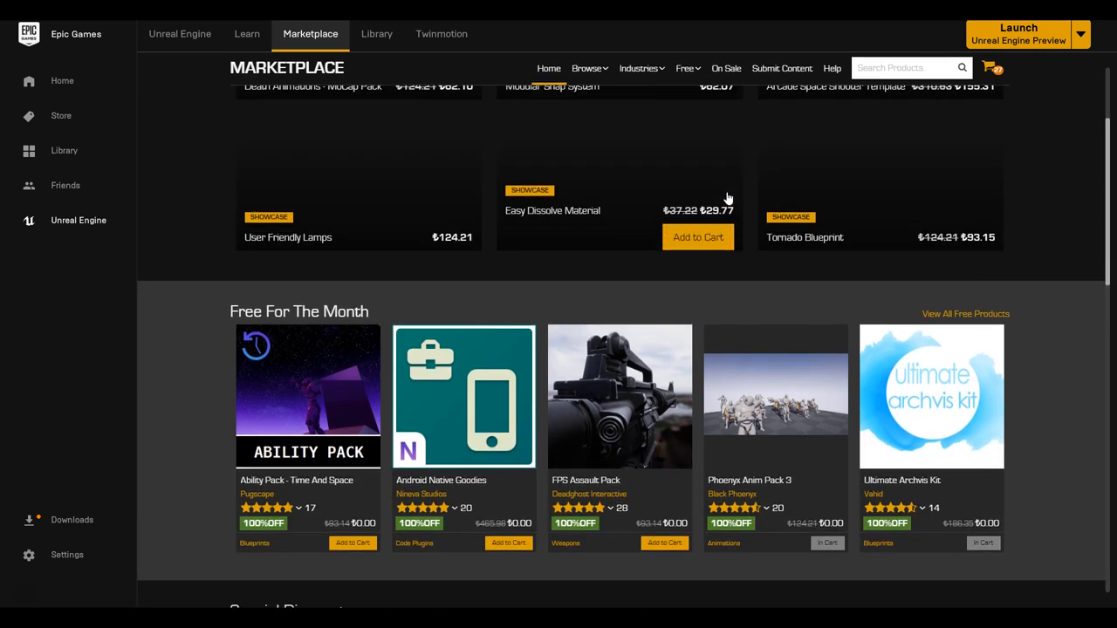
scroll("down", 3)
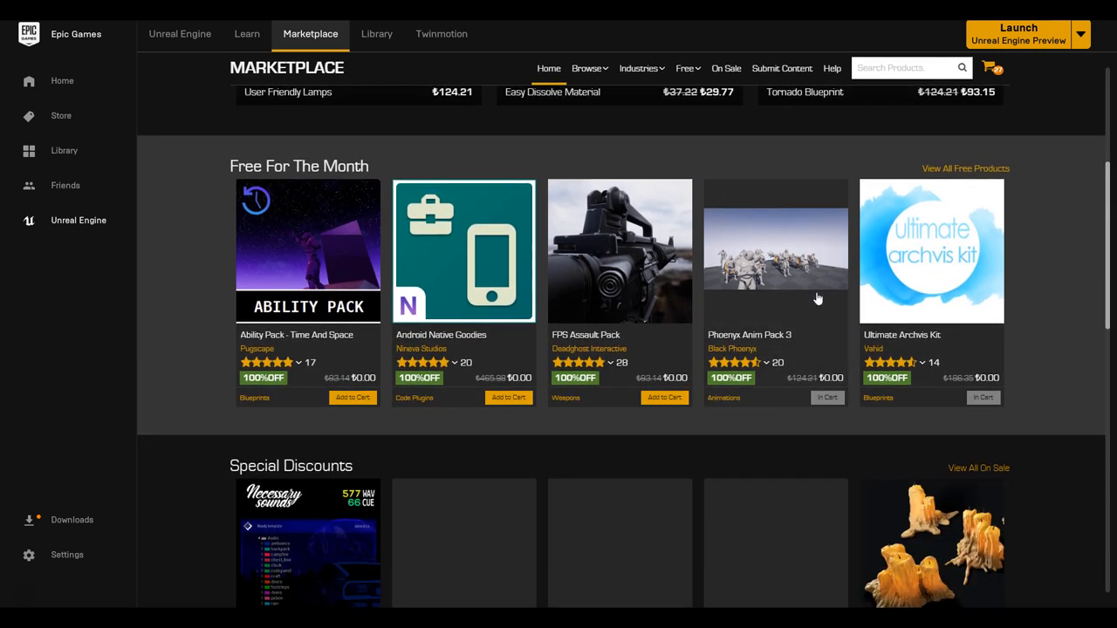
mouse_move(968, 288)
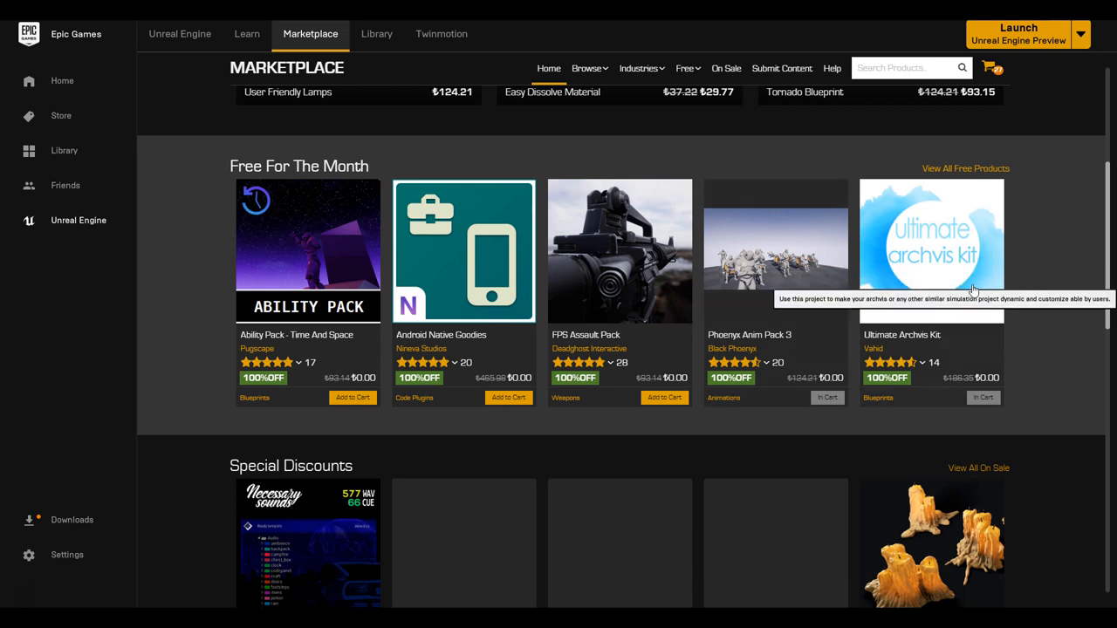
scroll("down", 3)
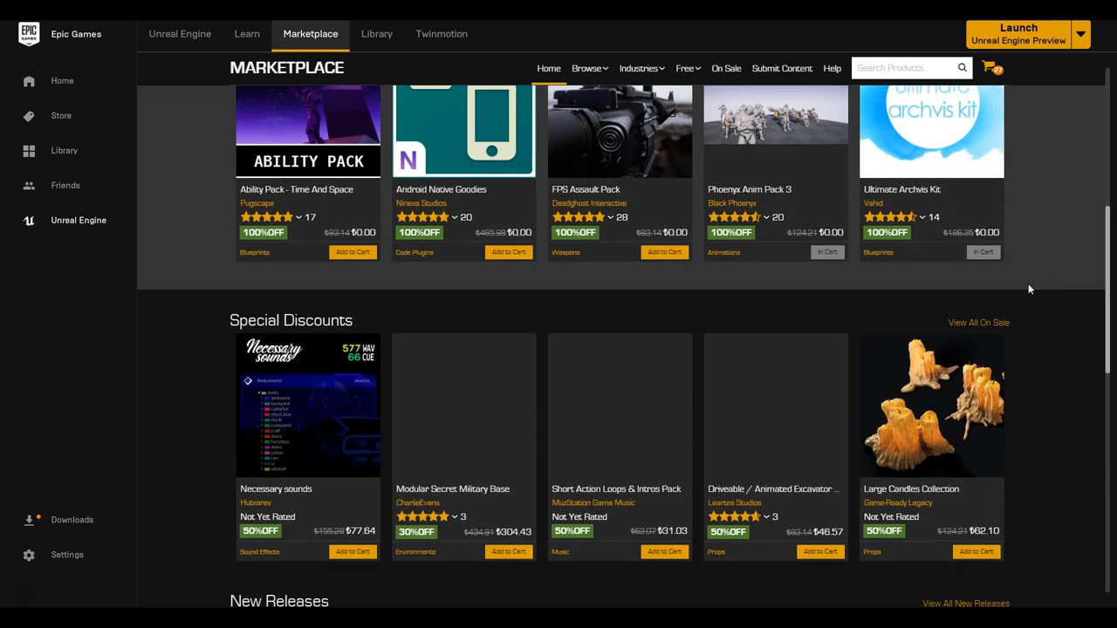